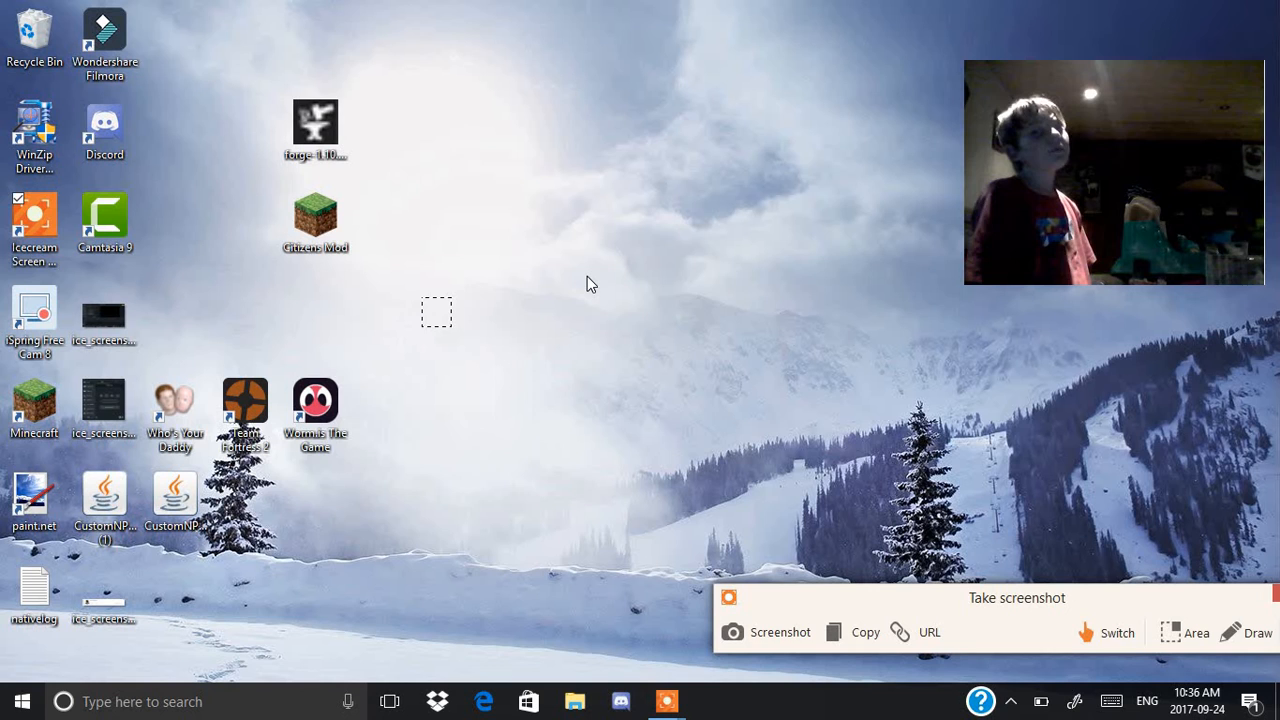
Step: Launch Discord from the desktop so its splash window begins opening
{"action": "double_click", "coordinate": [34, 136]}
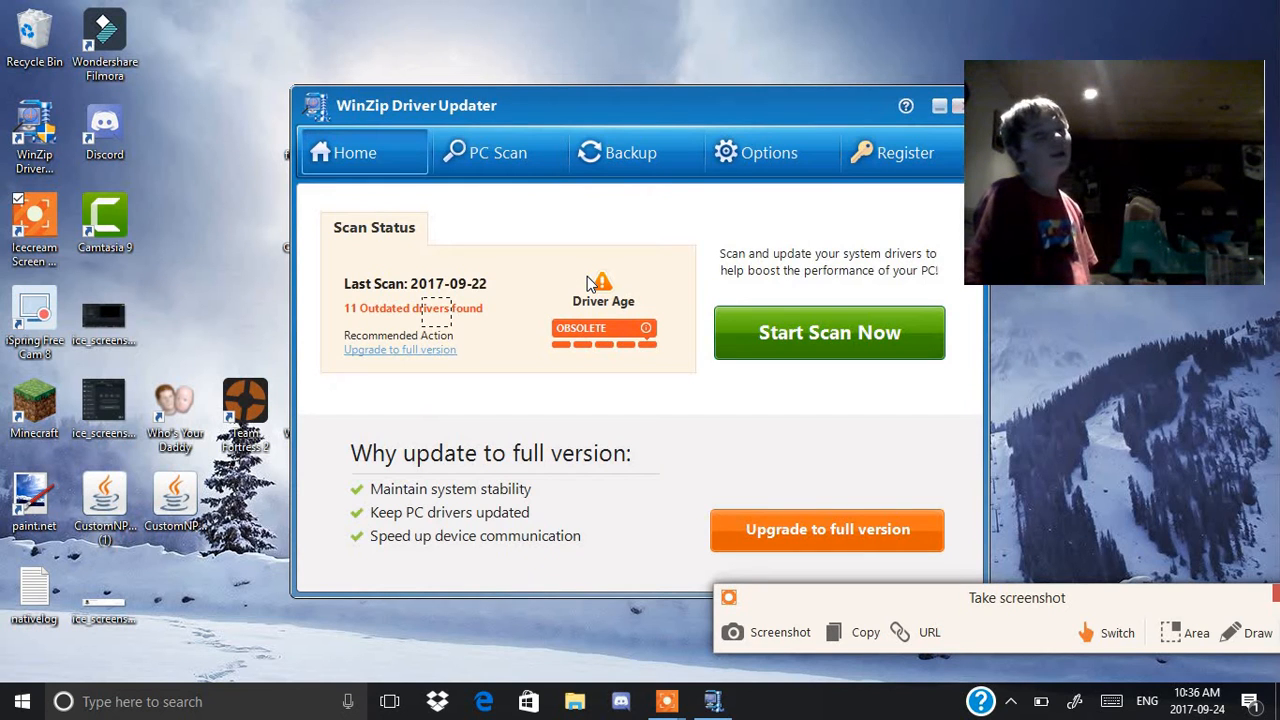
{"action": "left_click", "coordinate": [828, 332]}
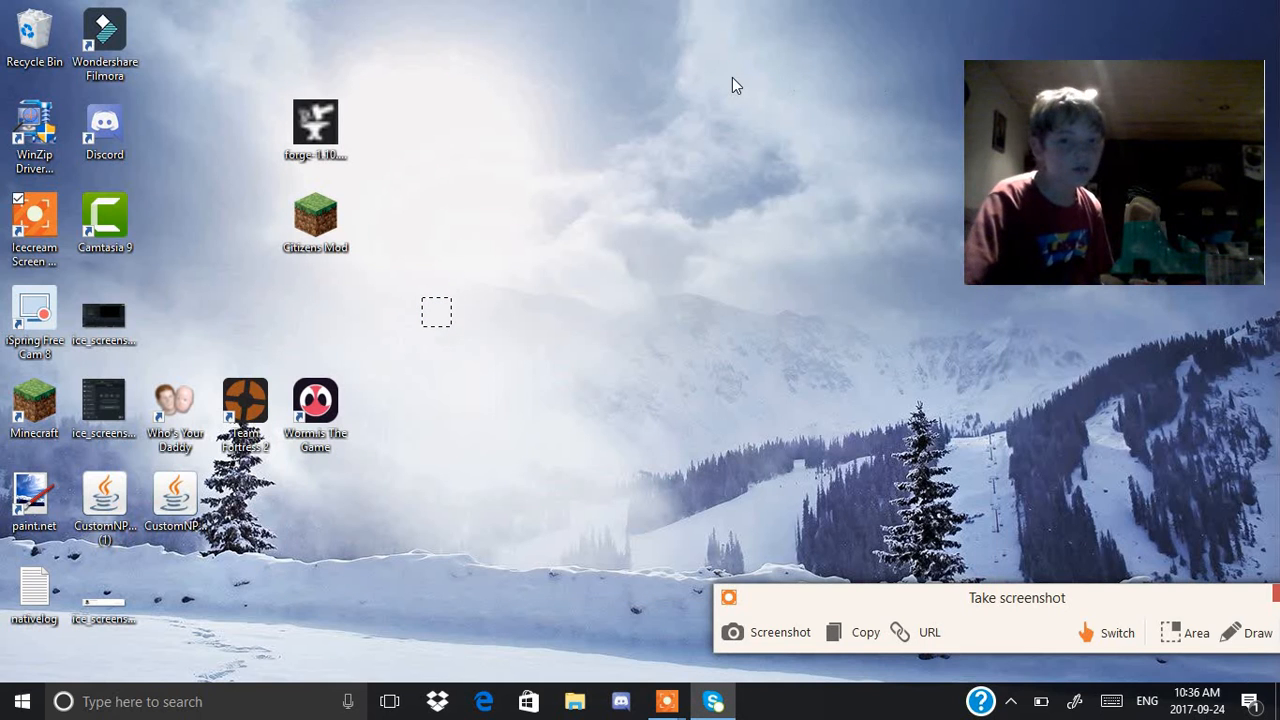
{"action": "mouse_move", "coordinate": [630, 586]}
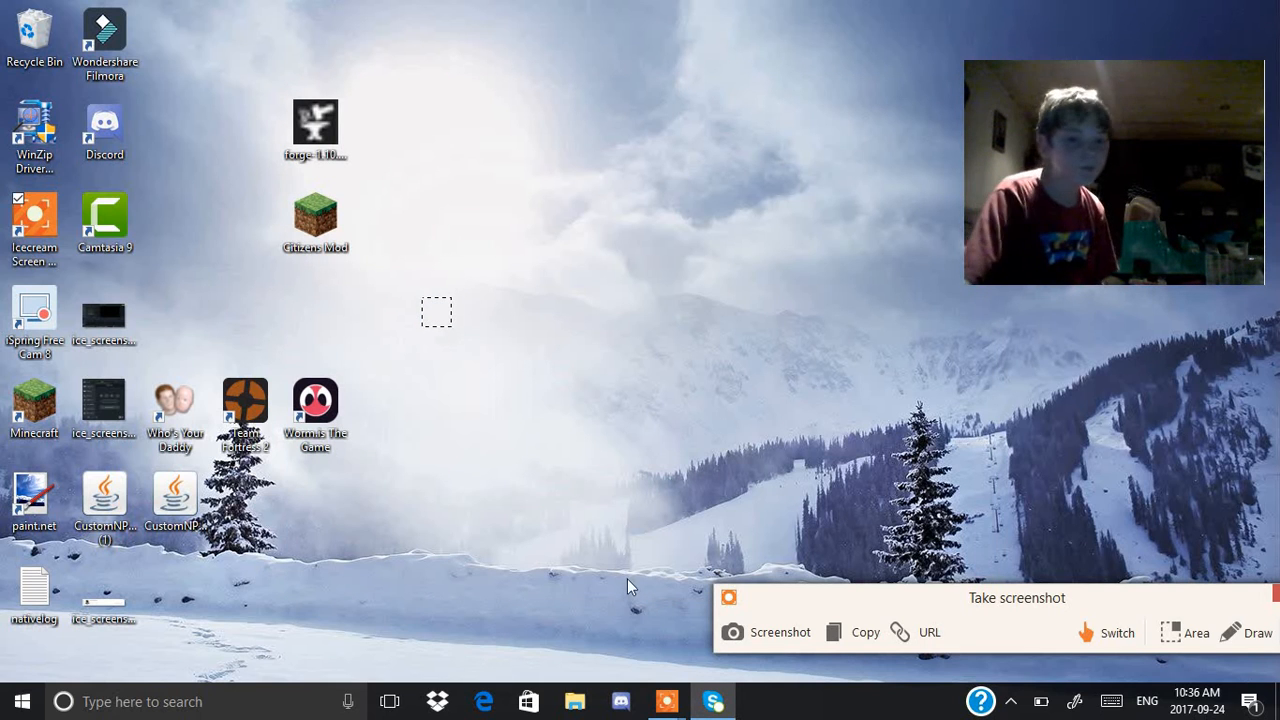
{"action": "mouse_move", "coordinate": [638, 278]}
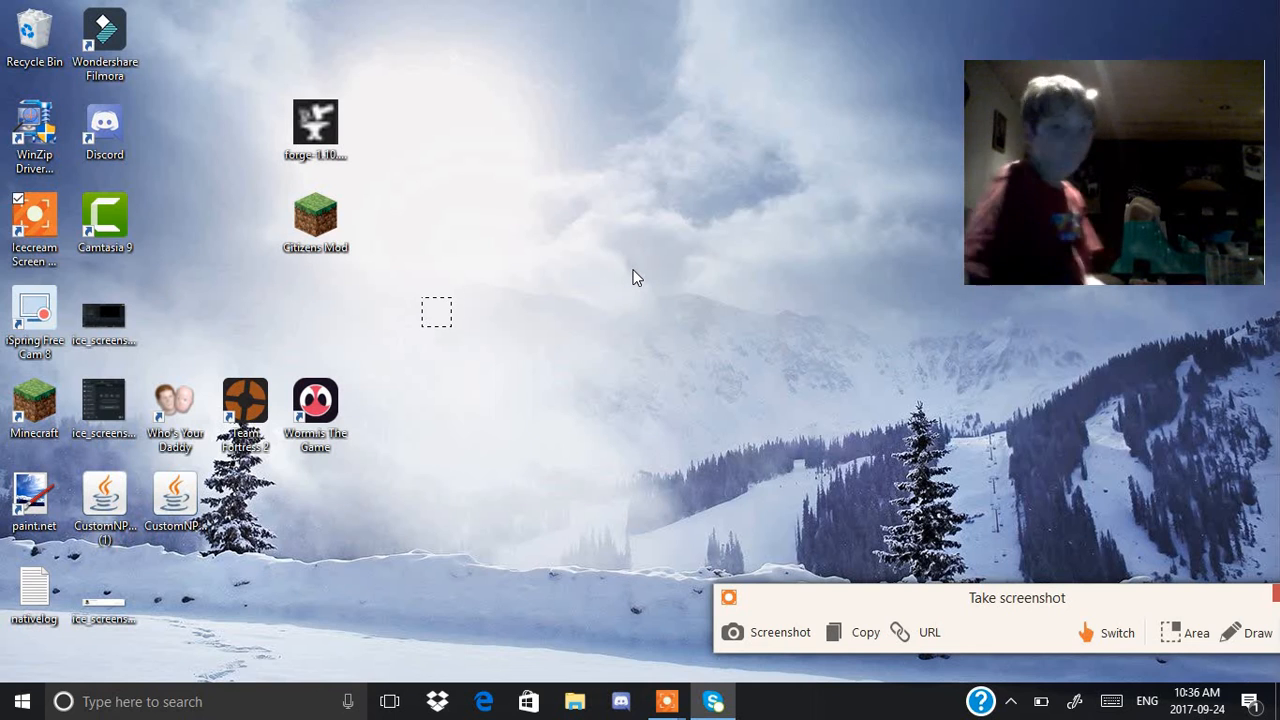
{"action": "mouse_move", "coordinate": [890, 316]}
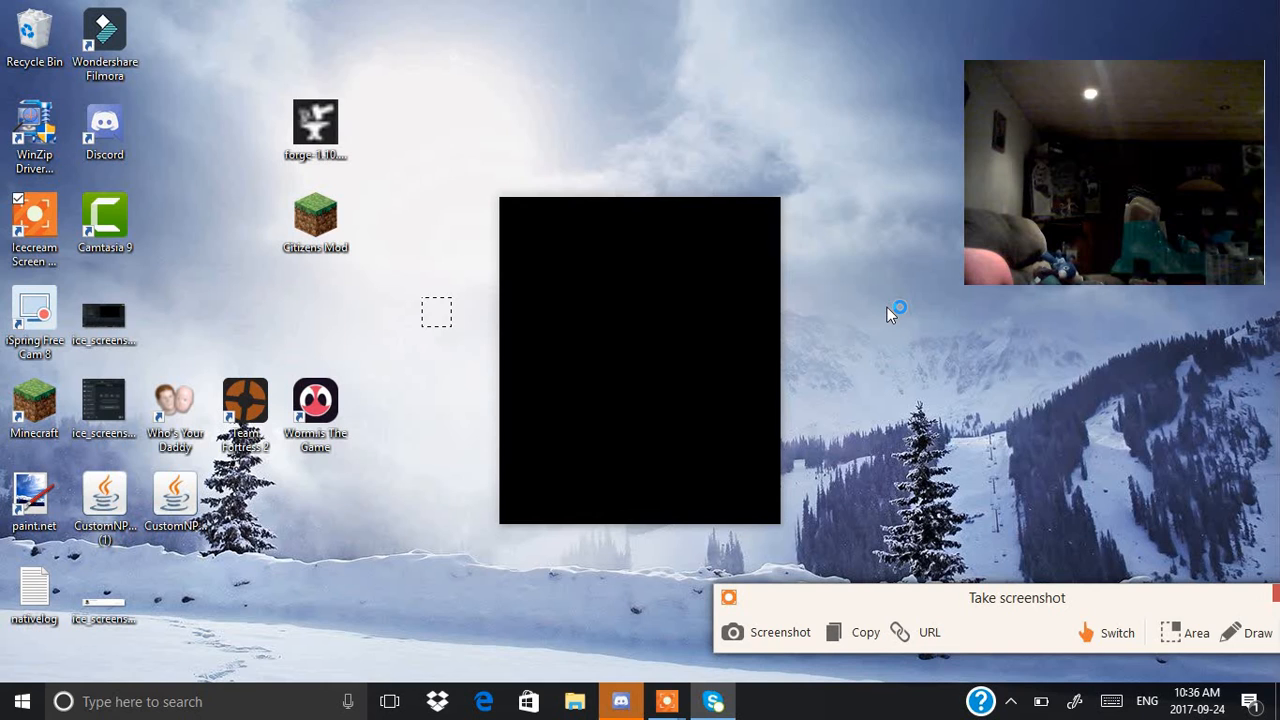
{"action": "mouse_move", "coordinate": [890, 314]}
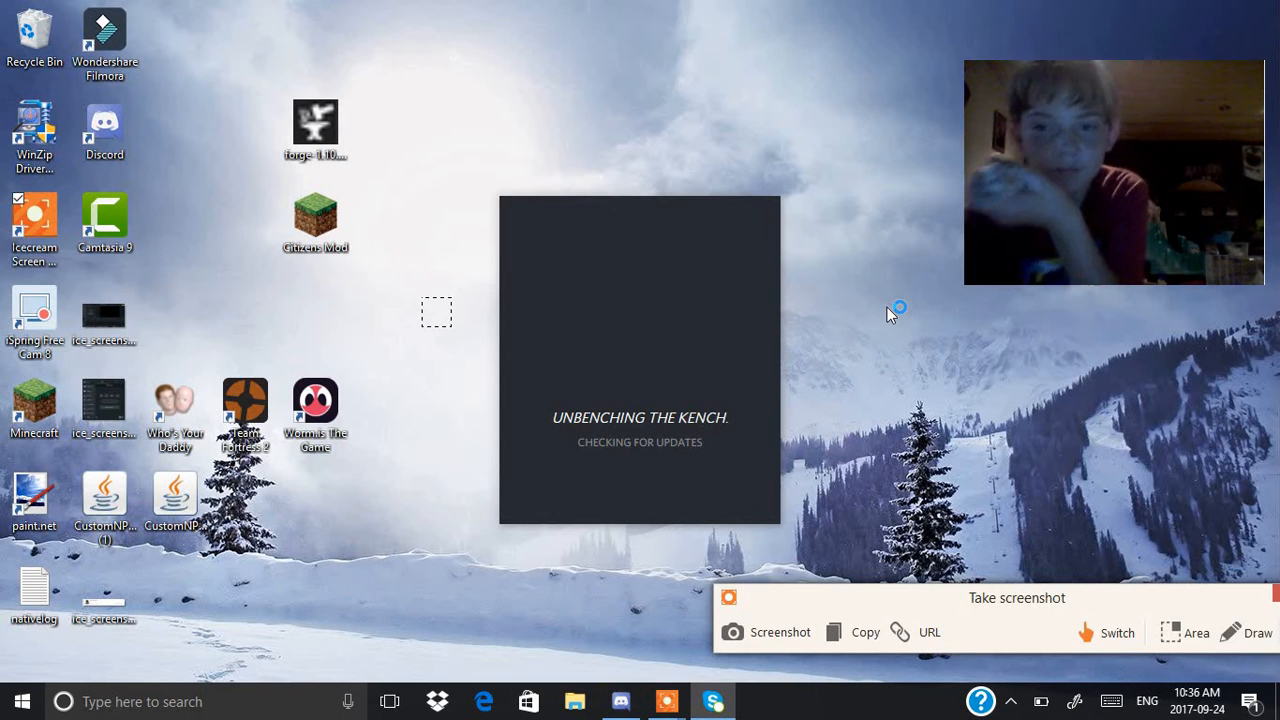
{"action": "mouse_move", "coordinate": [890, 312]}
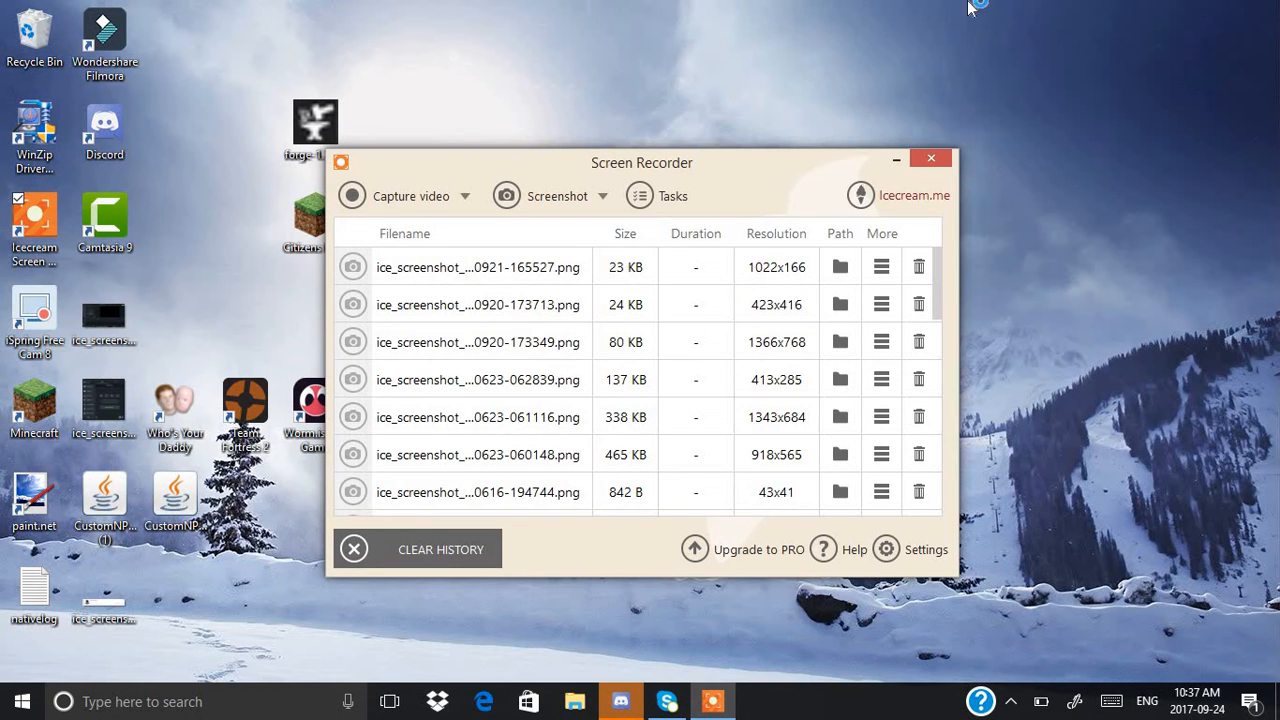
Step: Close Icecream Screen Recorder with 'Exit program' confirmed instead of minimizing to tray
{"action": "left_click", "coordinate": [930, 158]}
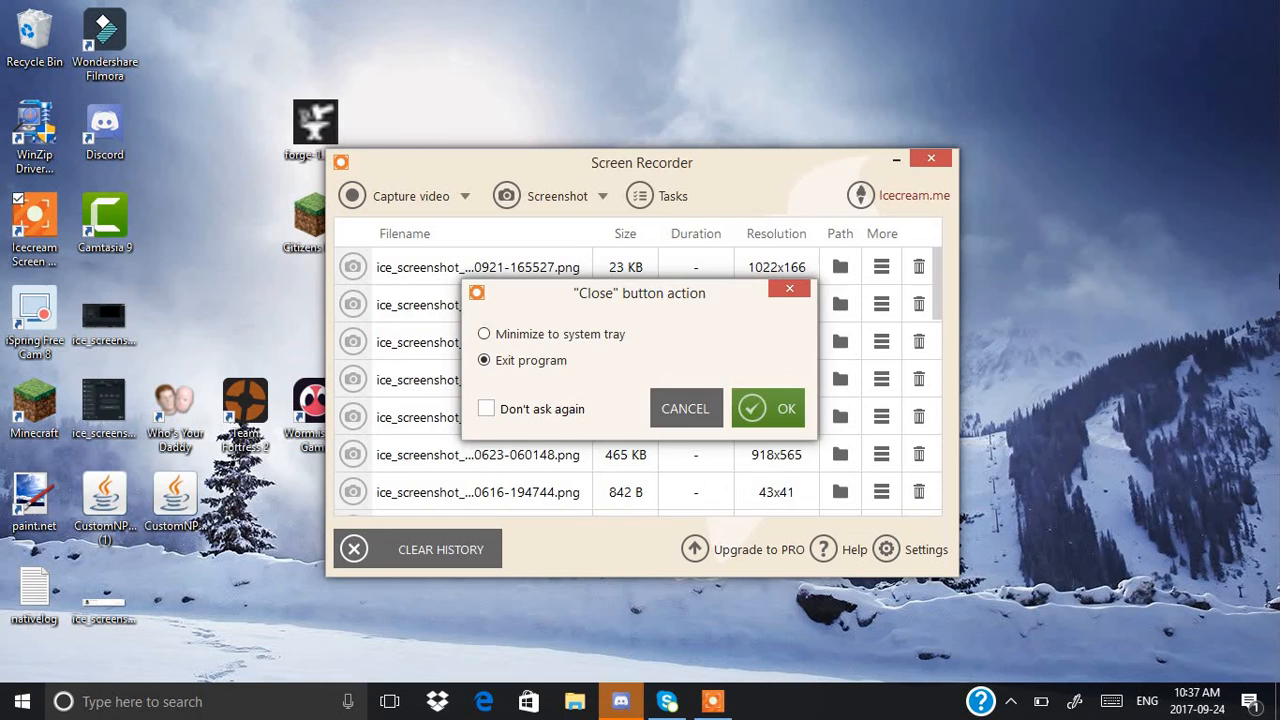
{"action": "left_click", "coordinate": [768, 408]}
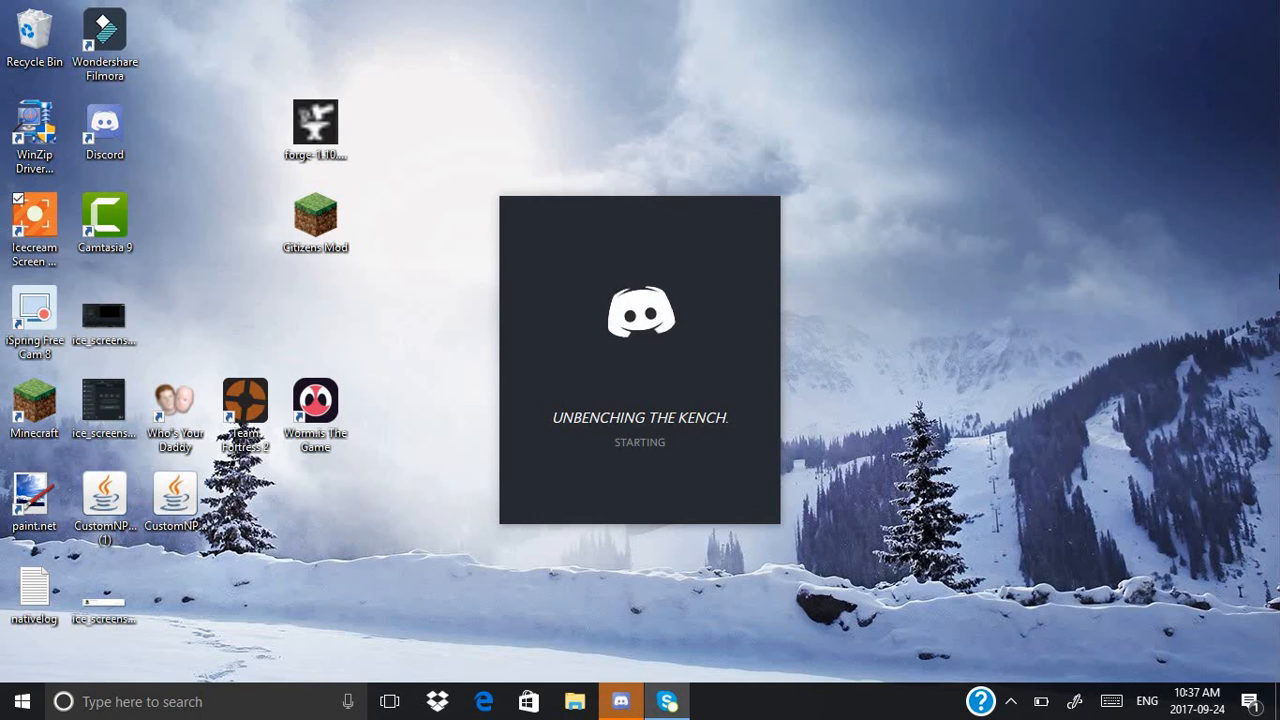
{"action": "mouse_move", "coordinate": [558, 10]}
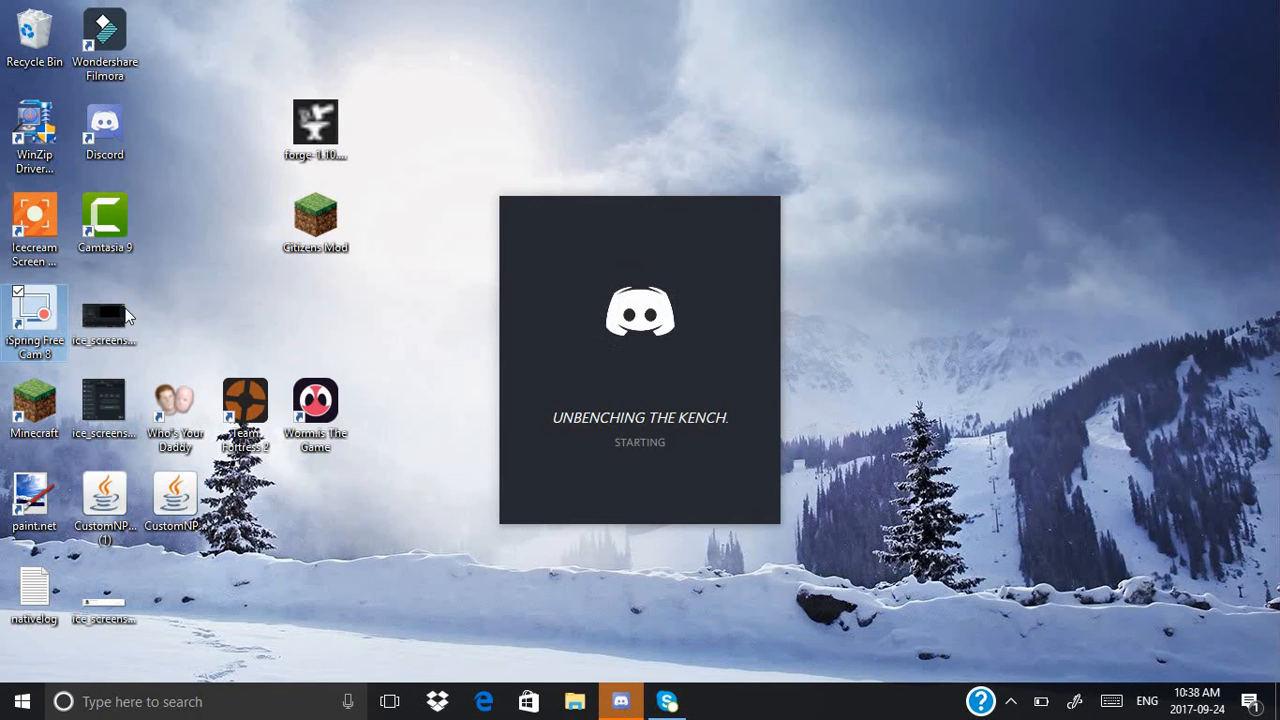
{"action": "double_click", "coordinate": [34, 312]}
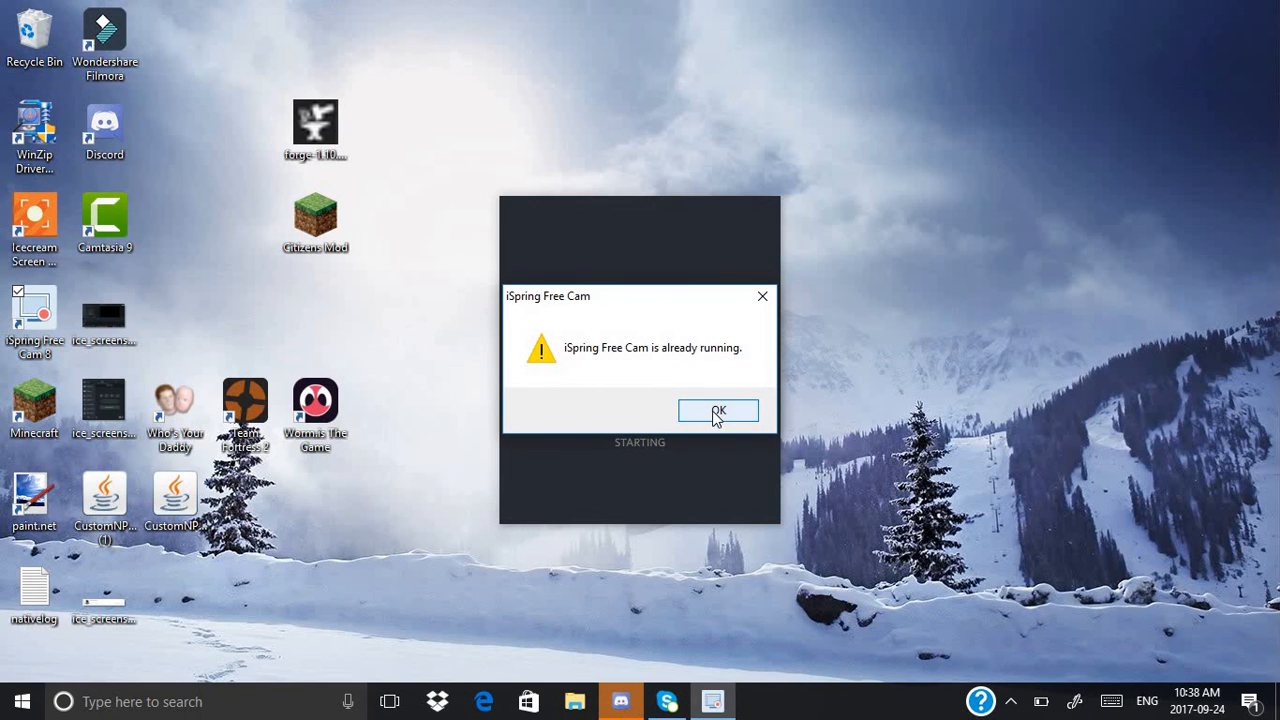
{"action": "left_click", "coordinate": [718, 412]}
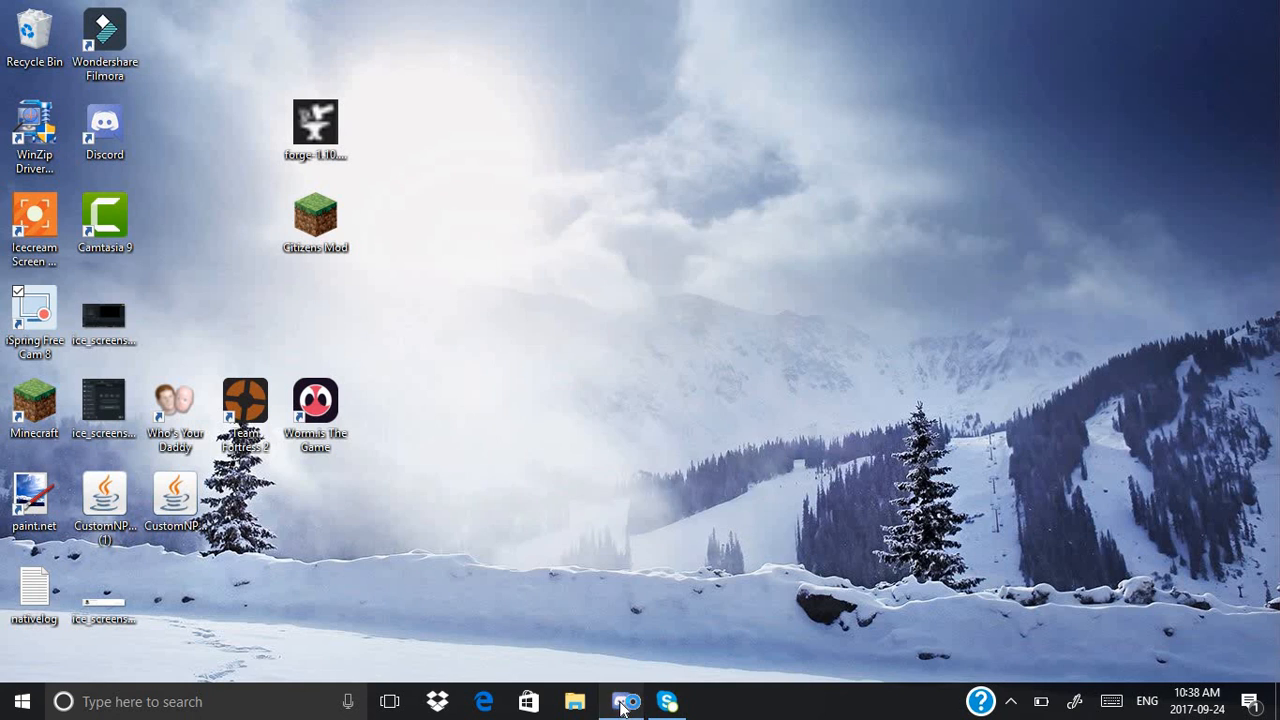
{"action": "left_click", "coordinate": [622, 700]}
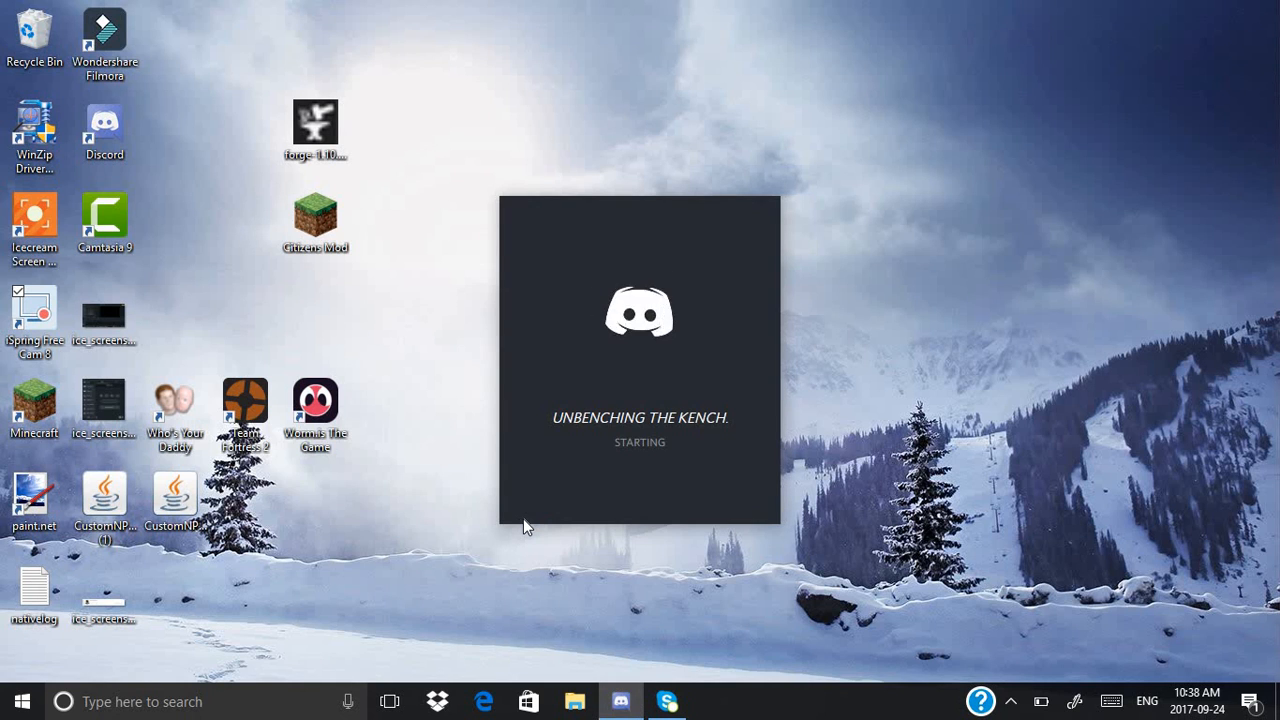